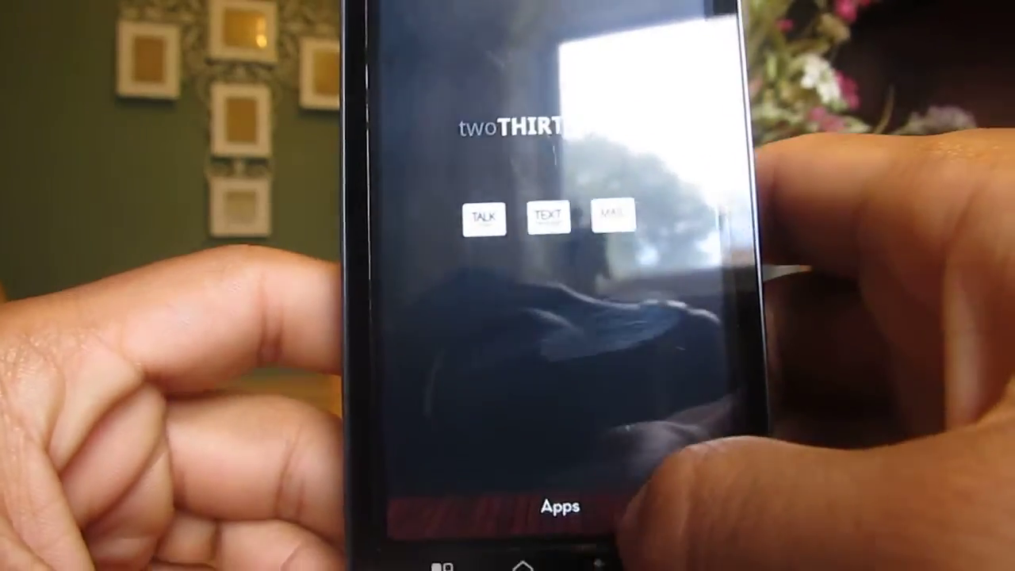
Step: Launch Titanium Backup from the Apps drawer to its Overview of root, storage and backup directory
left_click(560, 506)
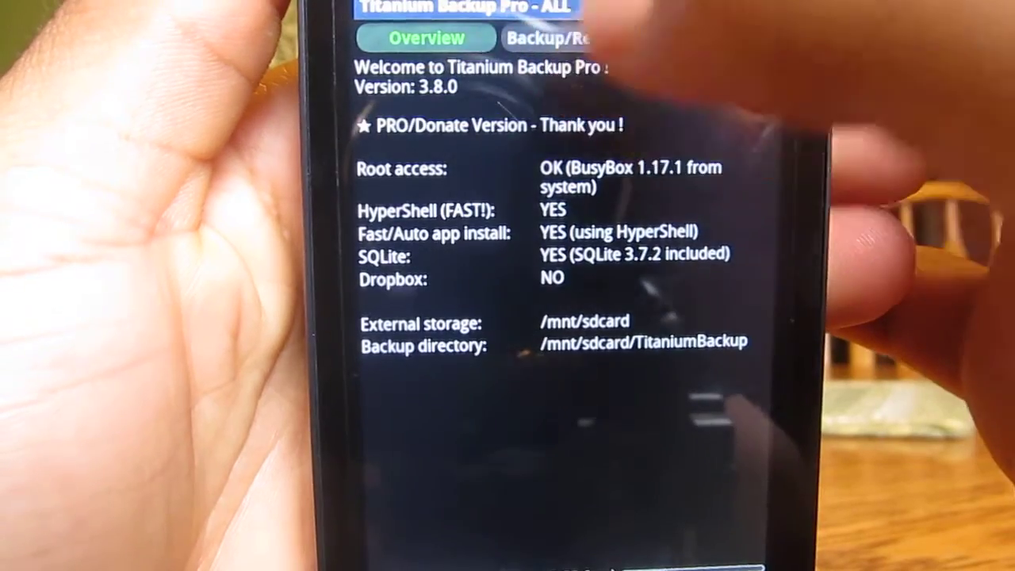
Step: Show the Backup/Restore app list and browse from Account and Sync Settings through the A apps
left_click(552, 38)
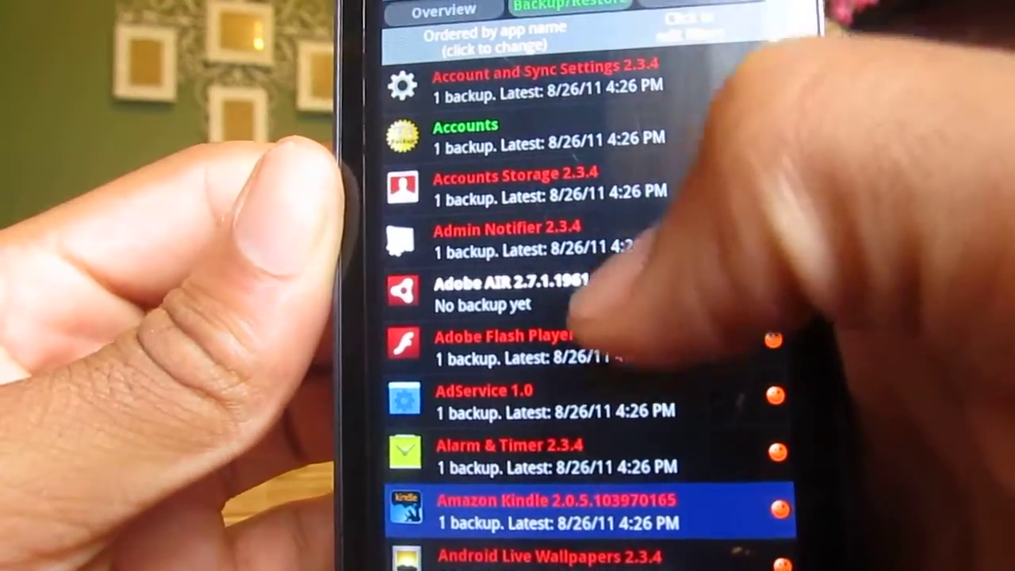
scroll("down", 3)
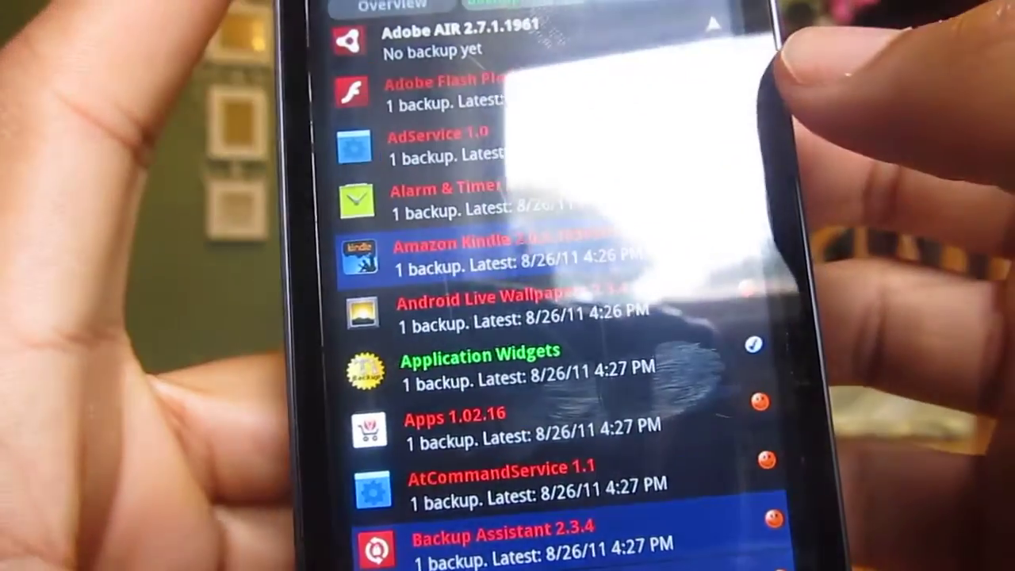
scroll("down", 3)
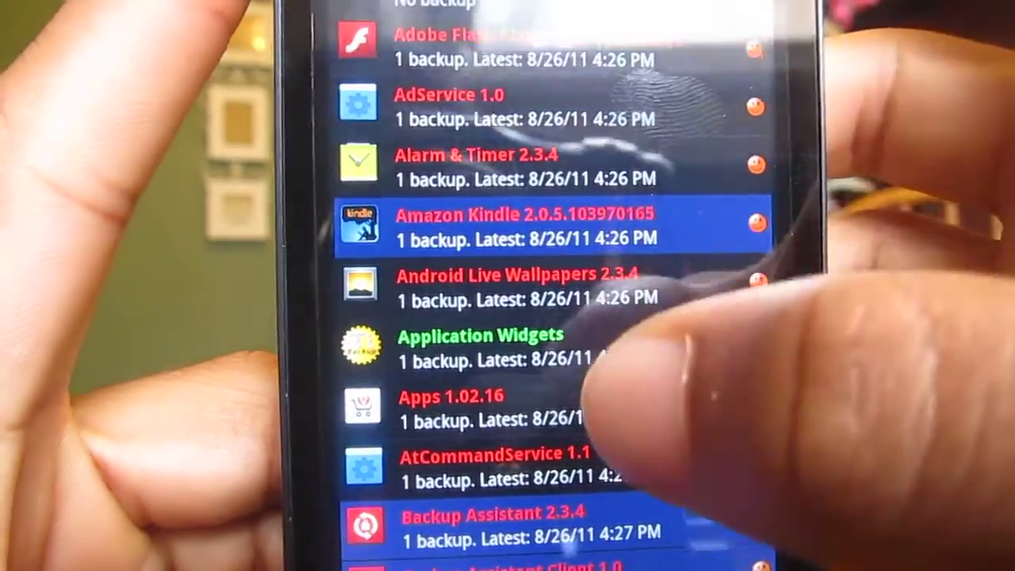
scroll("down", 3)
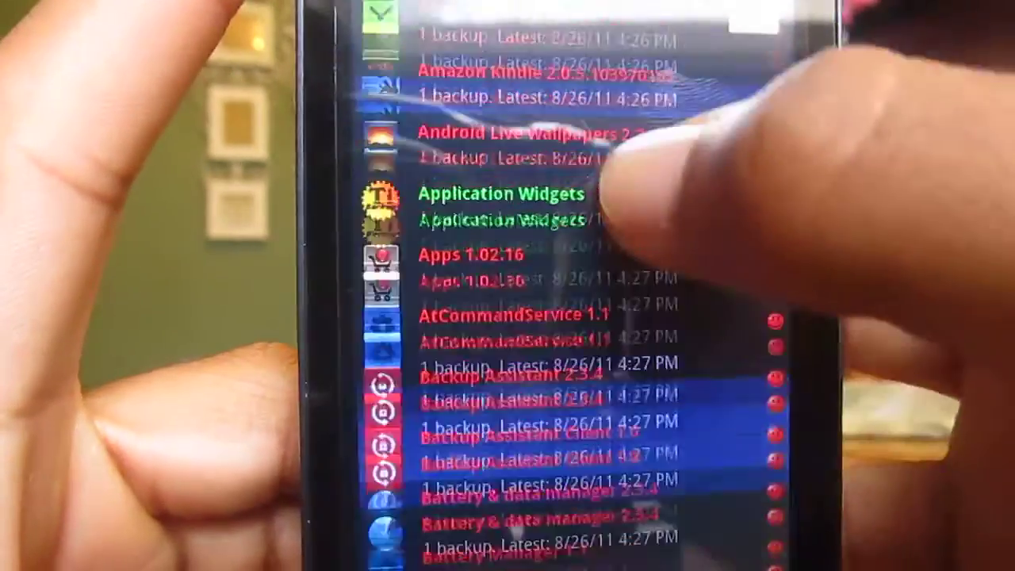
scroll("down", 3)
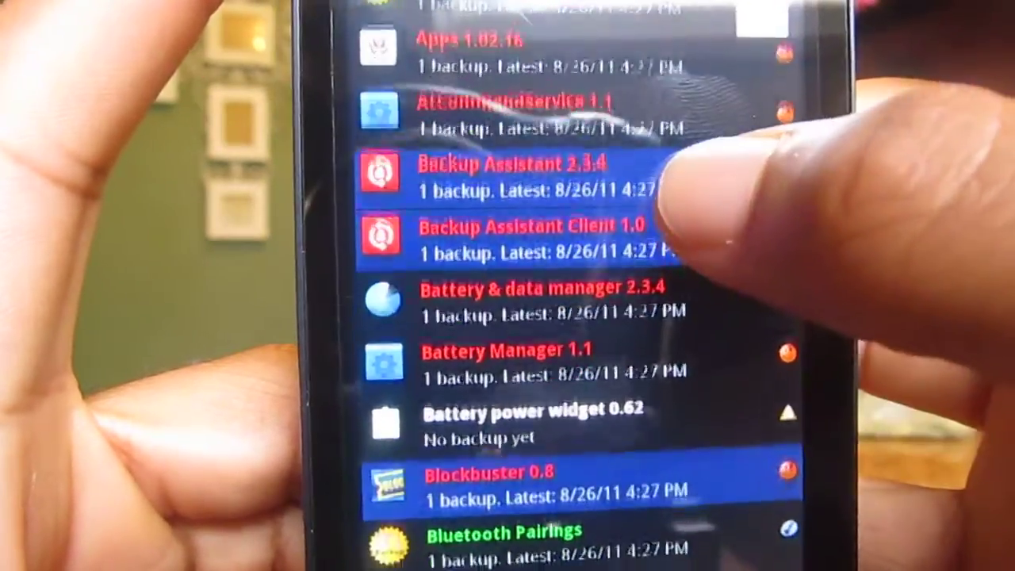
Step: Continue down the list past the B apps into the com.motorola C entries
scroll("down", 3)
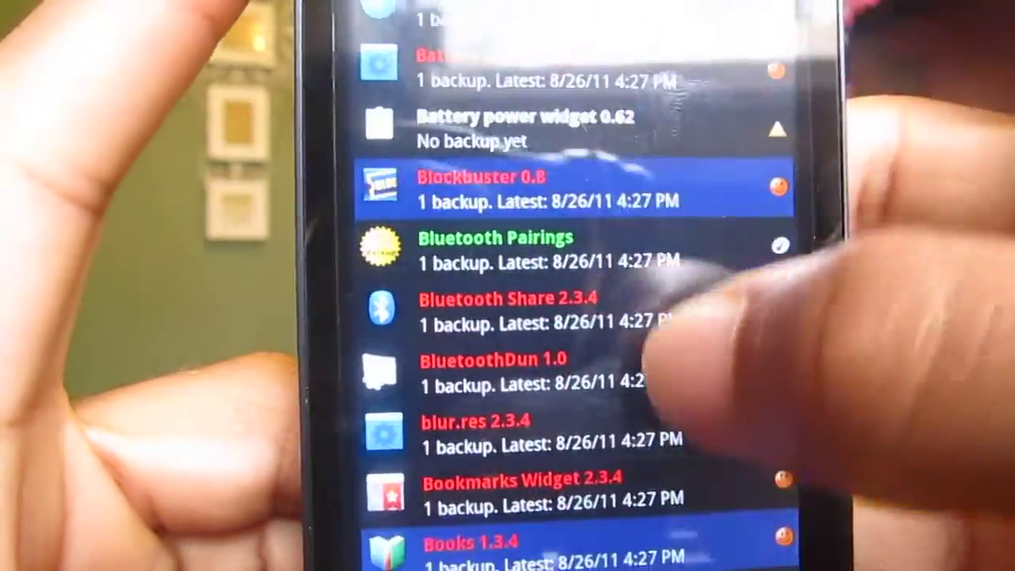
scroll("down", 3)
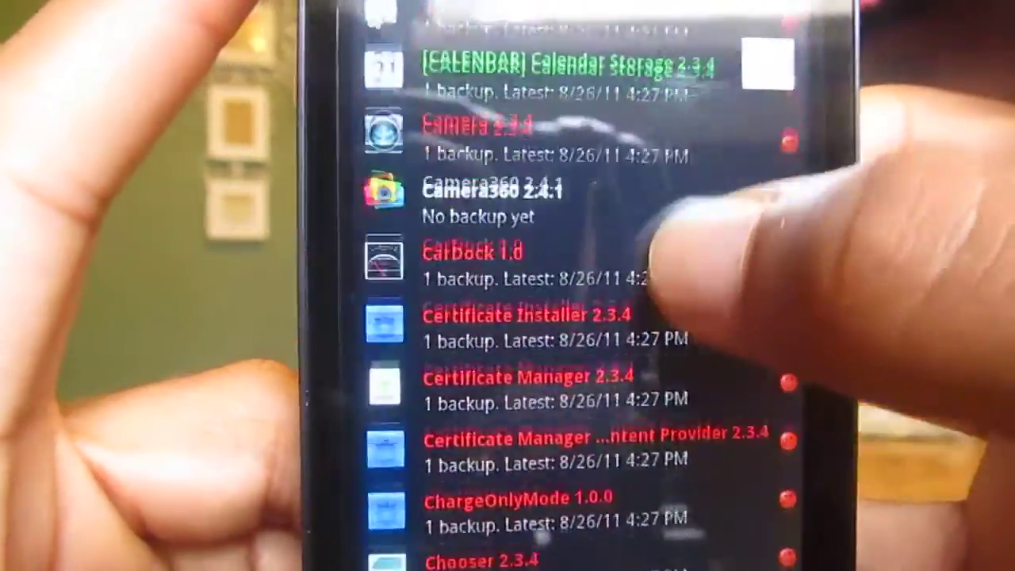
scroll("down", 3)
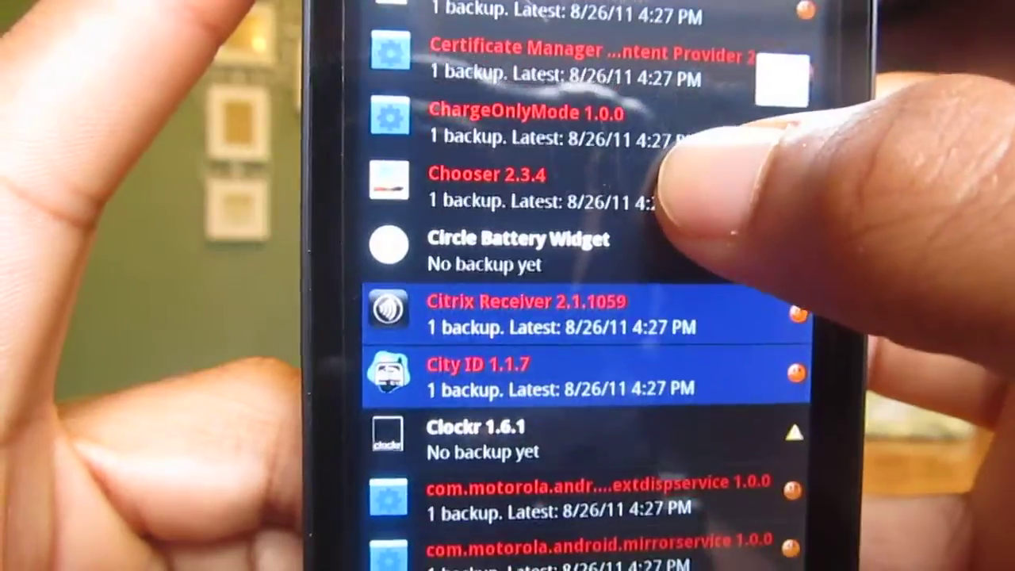
scroll("down", 3)
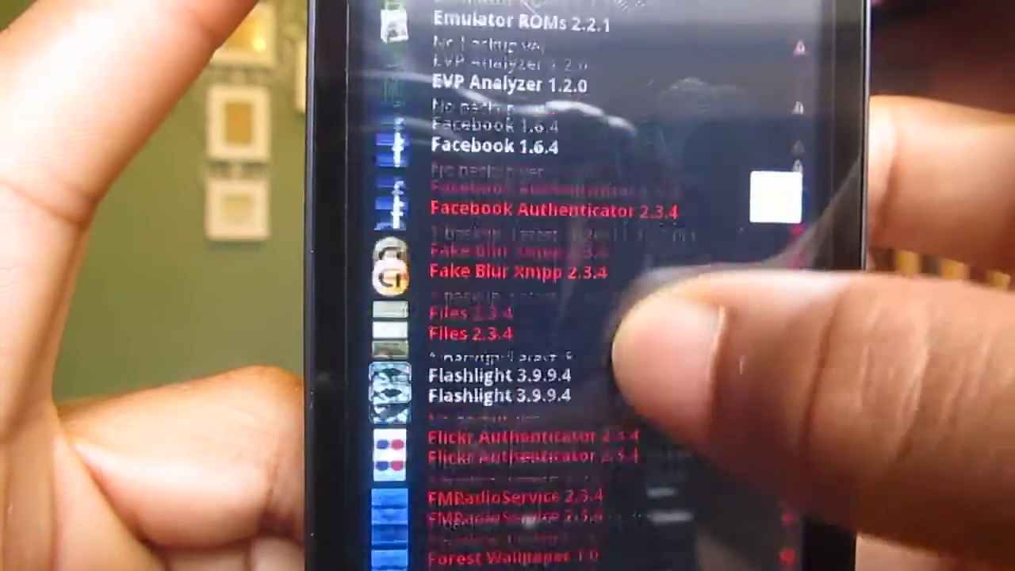
Step: Browse from Email through Facebook and Gallery to GoToMeeting and Help Center, past blue frozen apps
scroll("up", 3)
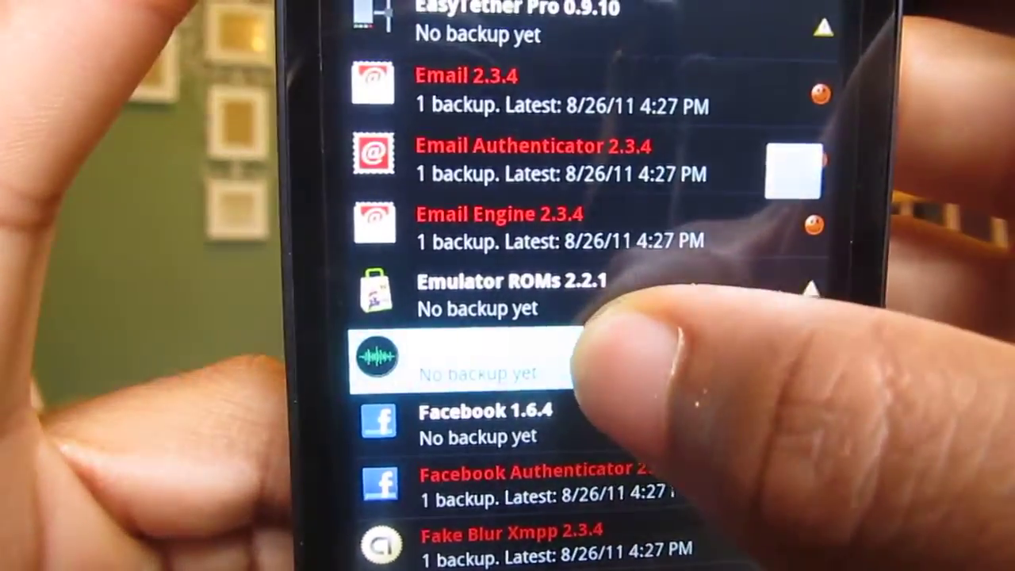
left_click(476, 365)
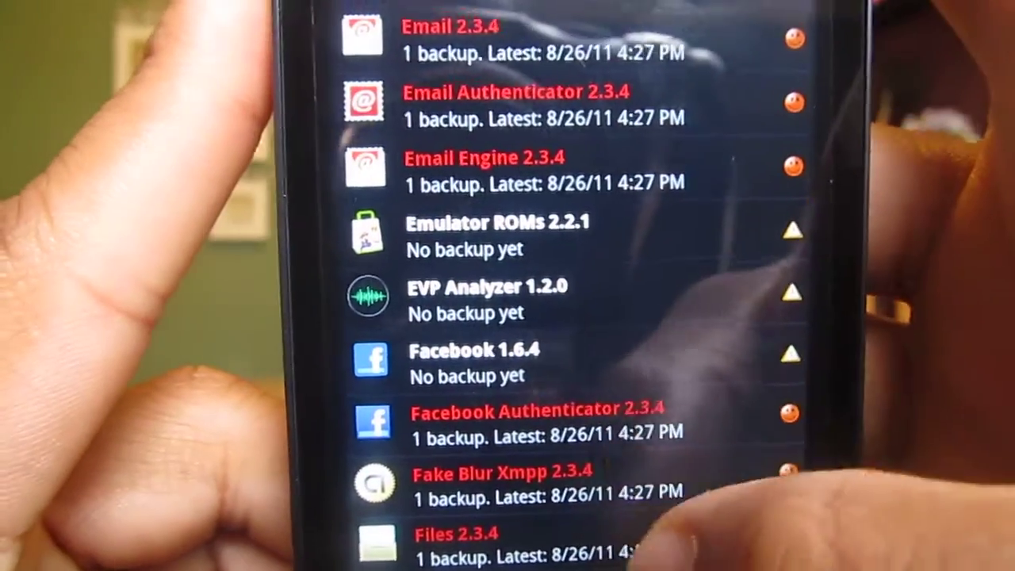
scroll("down", 3)
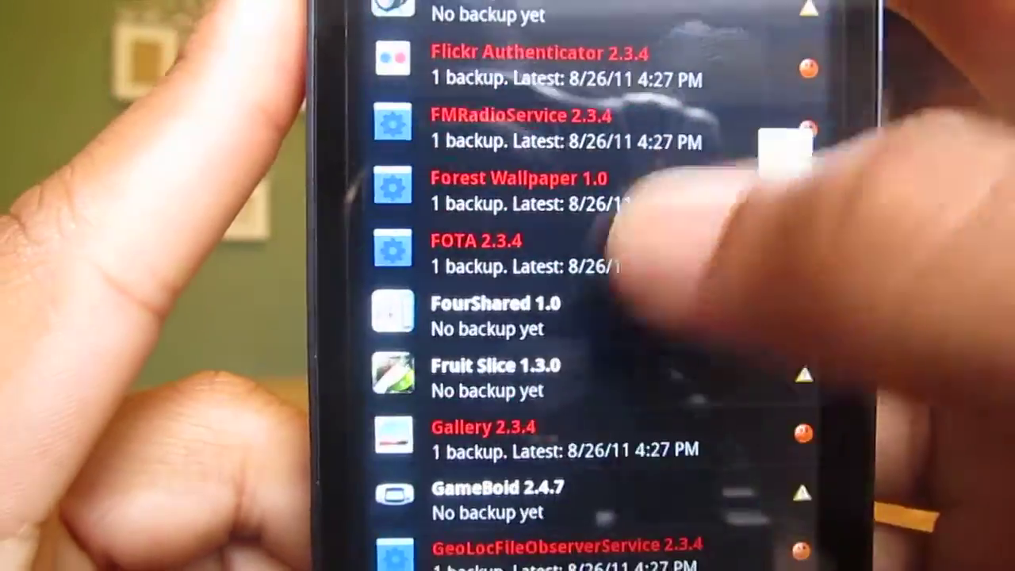
scroll("down", 3)
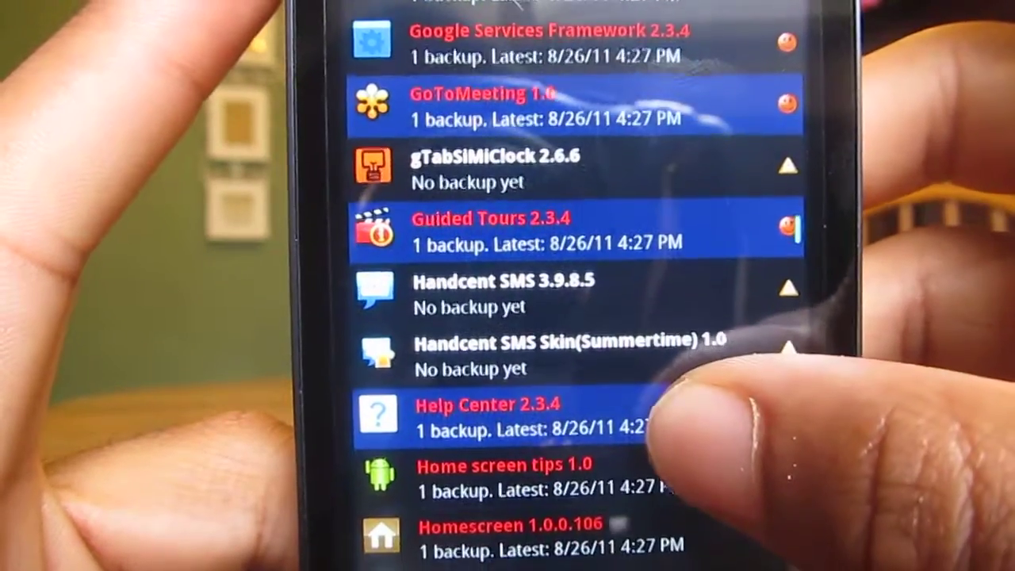
Step: Scroll past IM, Lets Golf 2 and Motorola Services to My Accounts and Netflix, noting frozen entries
scroll("down", 3)
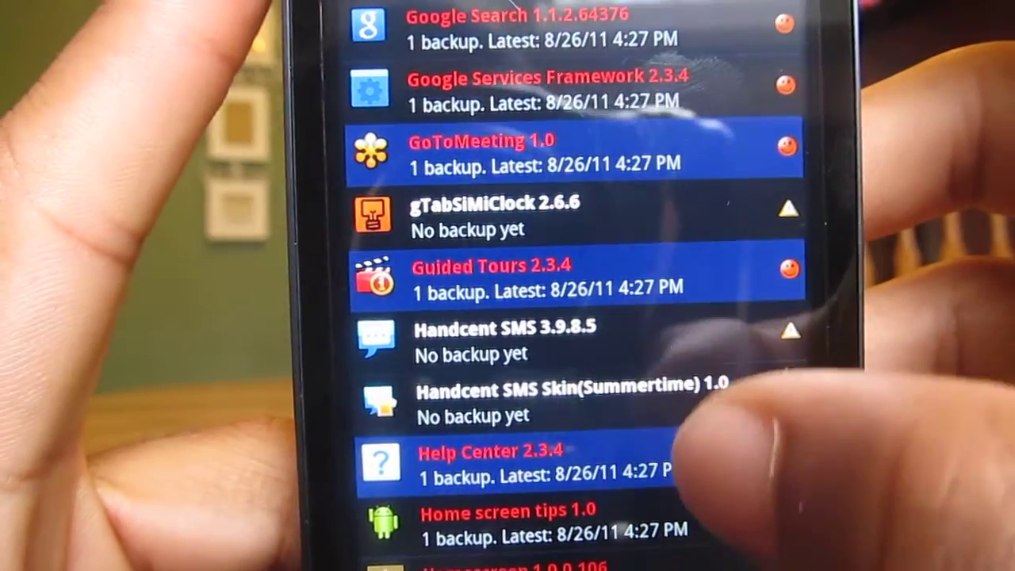
scroll("down", 3)
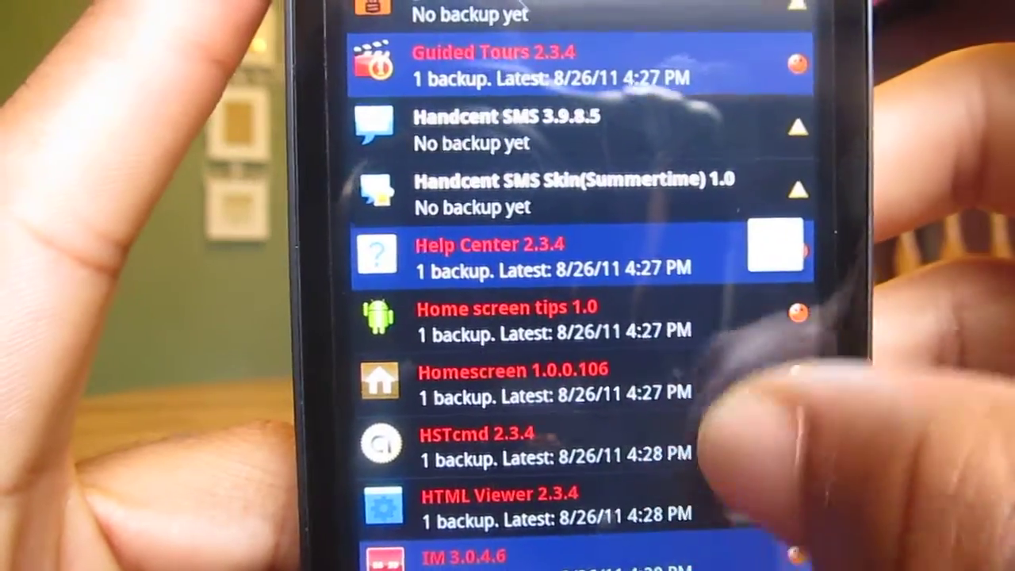
scroll("down", 3)
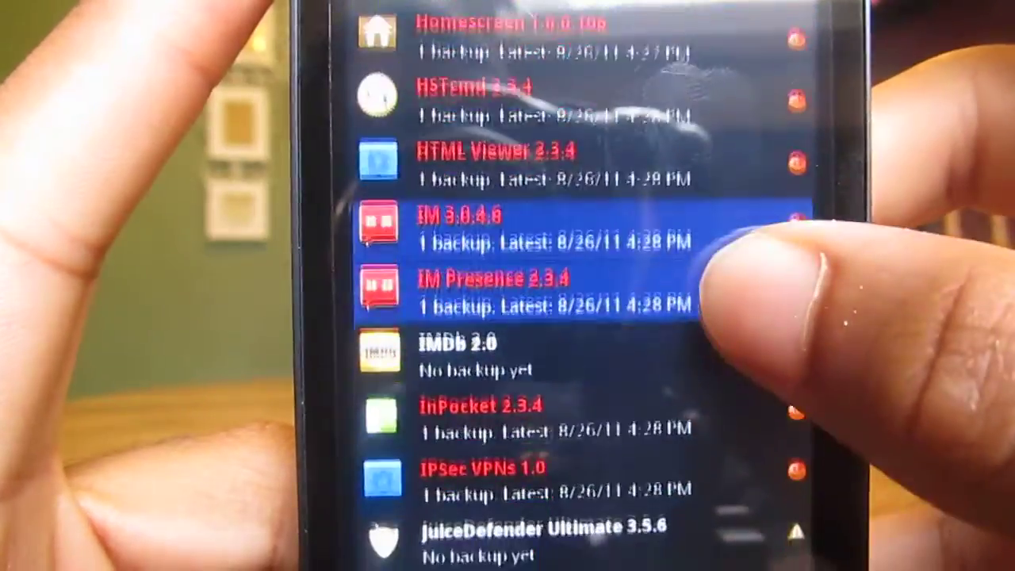
scroll("down", 3)
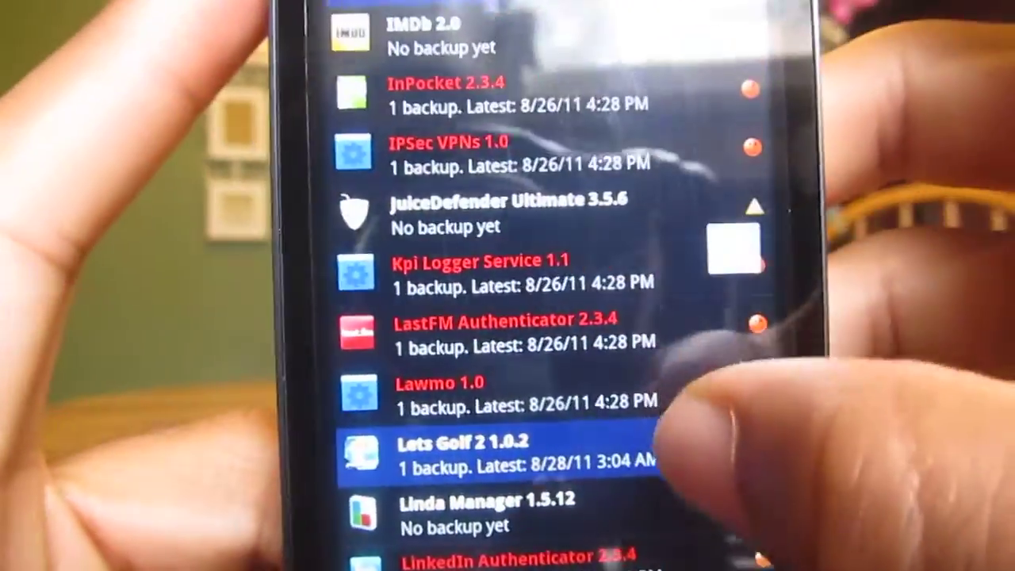
scroll("down", 3)
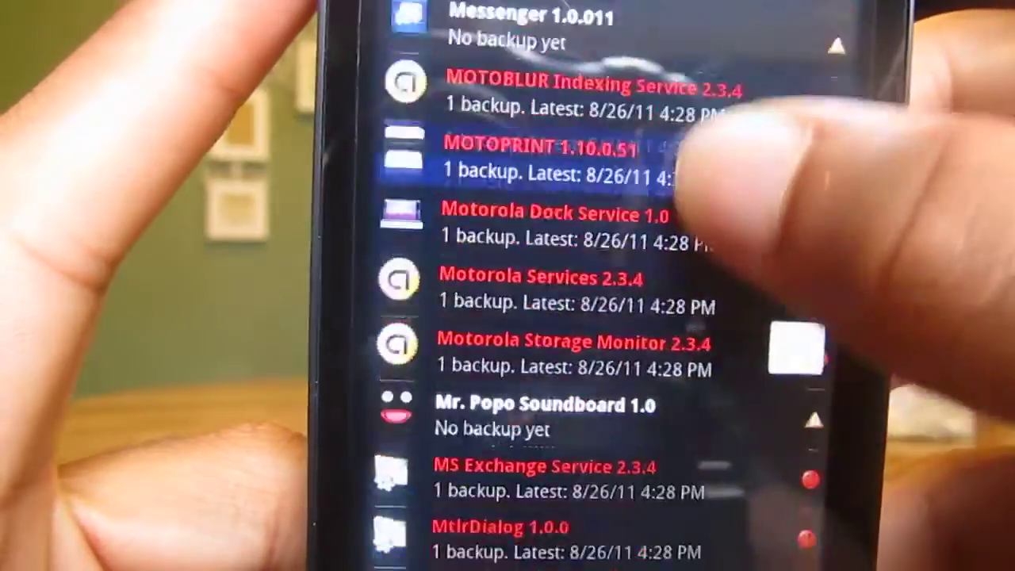
scroll("down", 3)
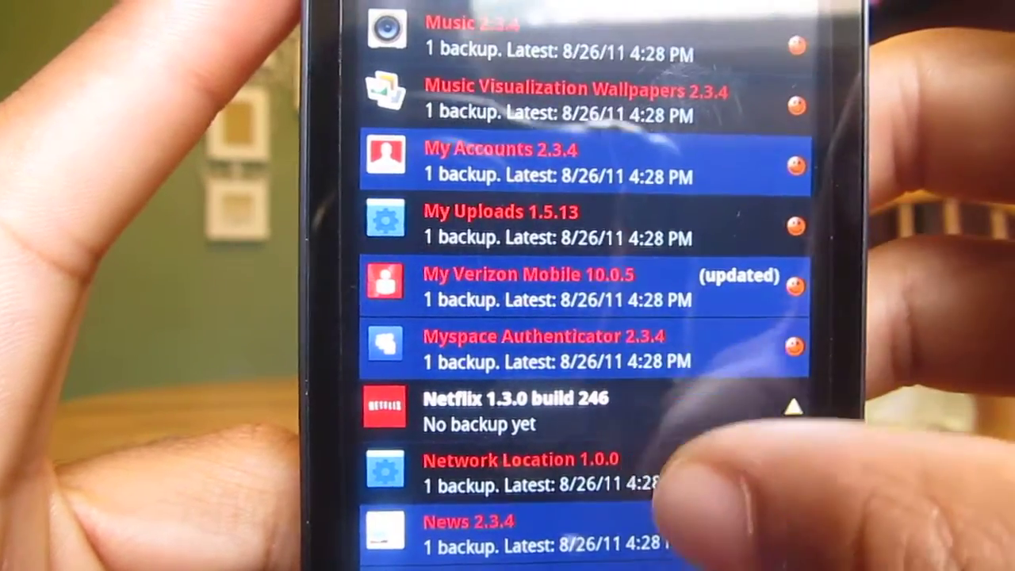
Step: Scroll from the N apps past Print and Retail into Social Messaging
scroll("down", 3)
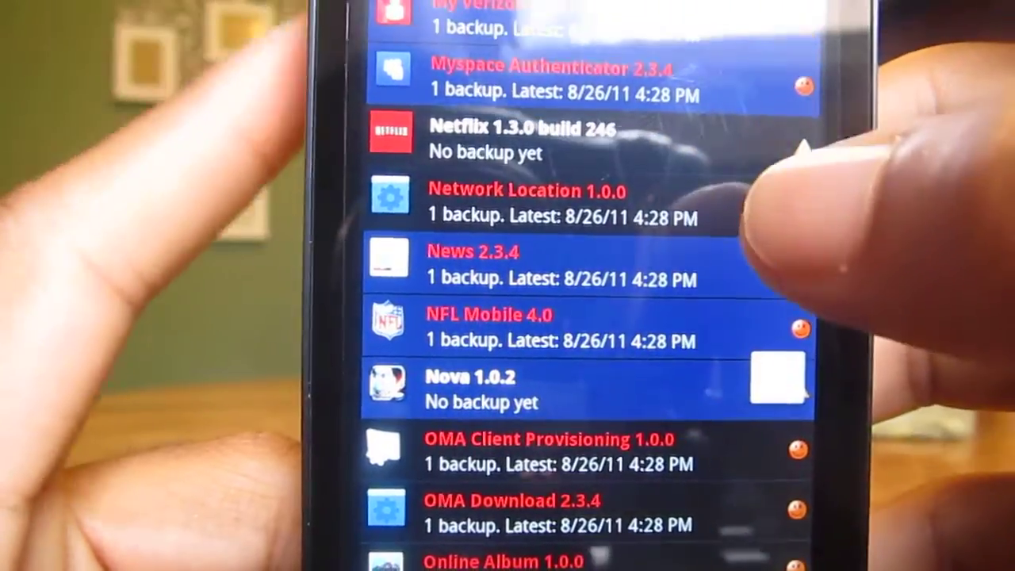
scroll("down", 3)
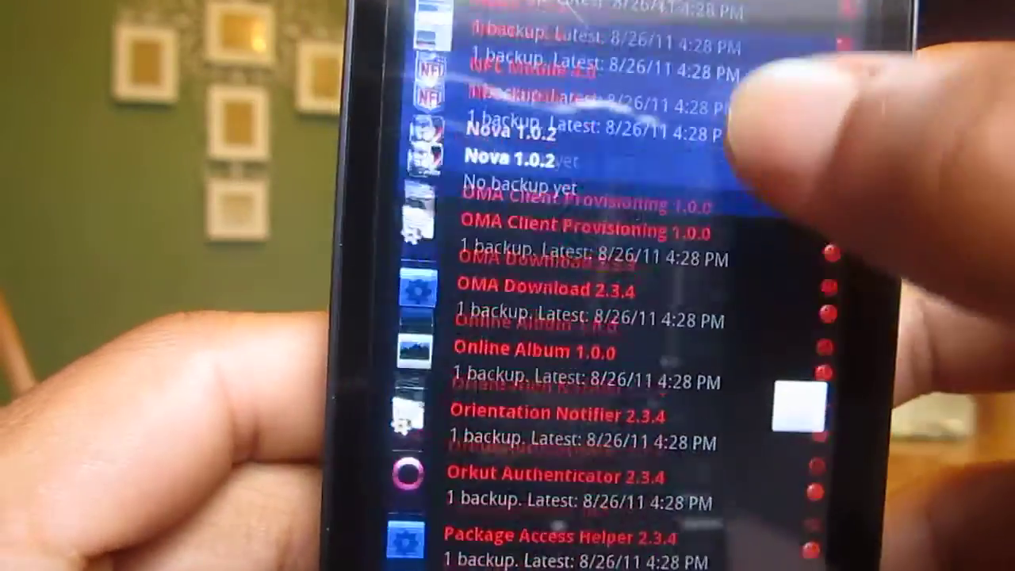
scroll("down", 3)
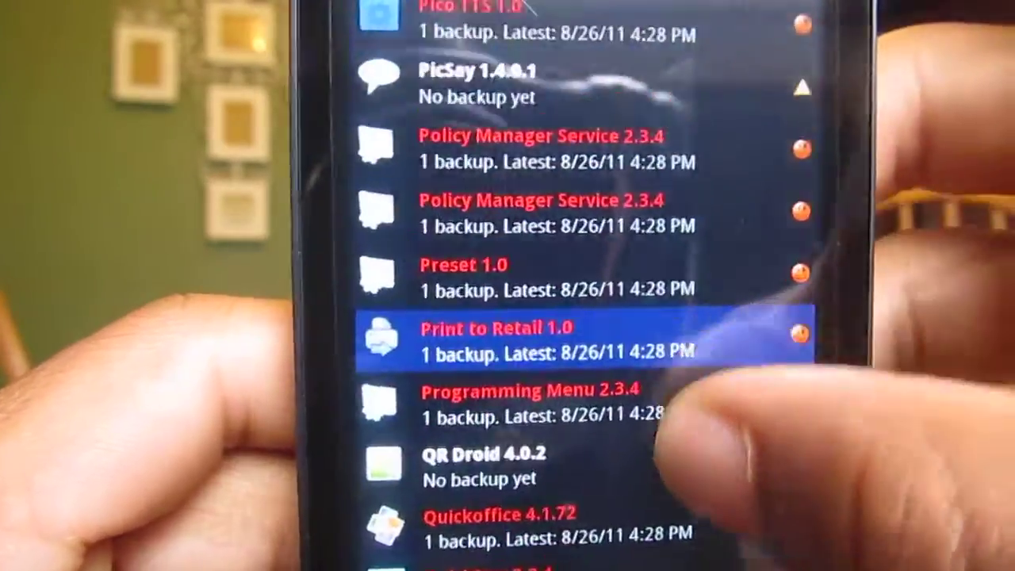
scroll("down", 3)
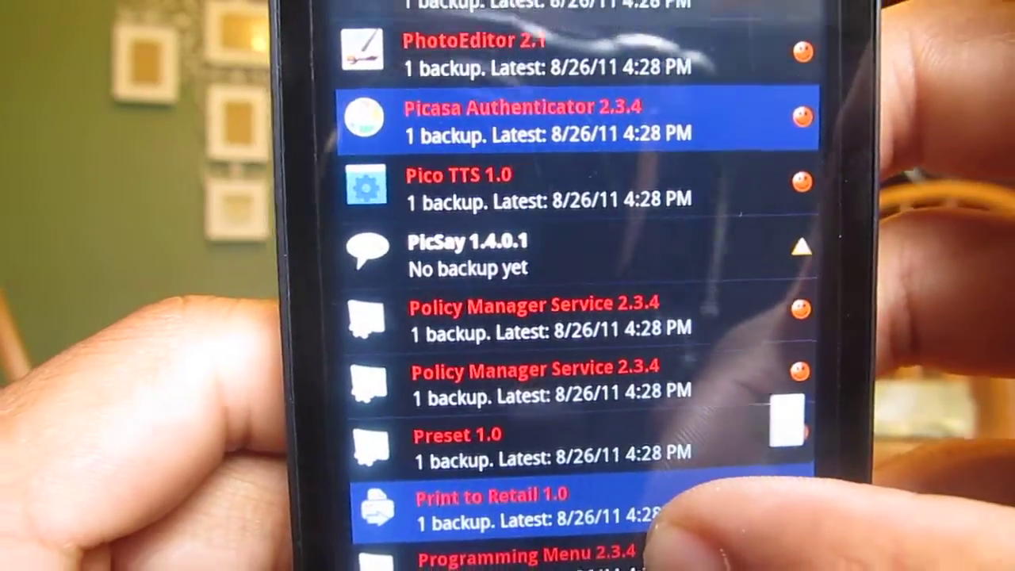
scroll("down", 3)
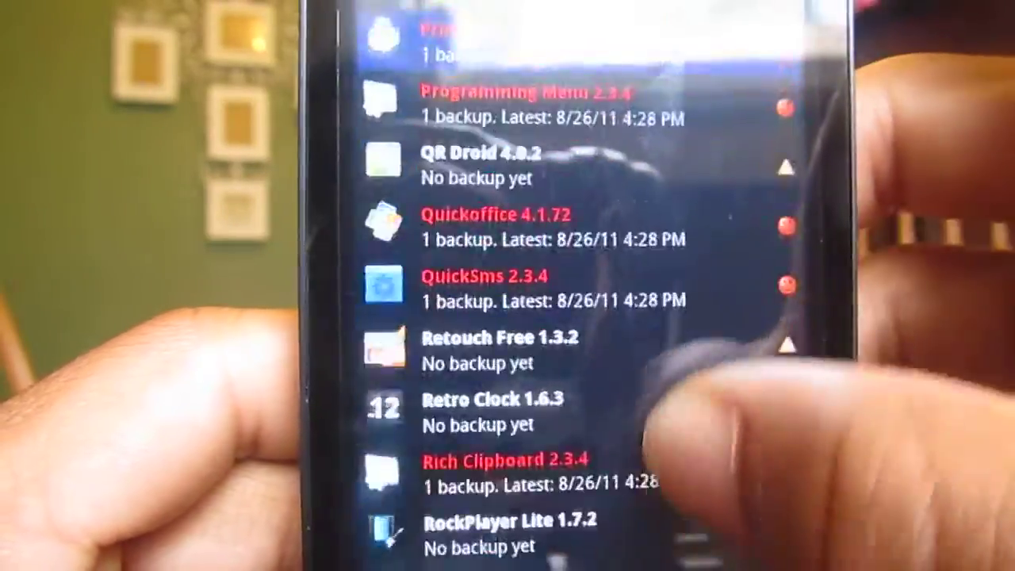
scroll("down", 3)
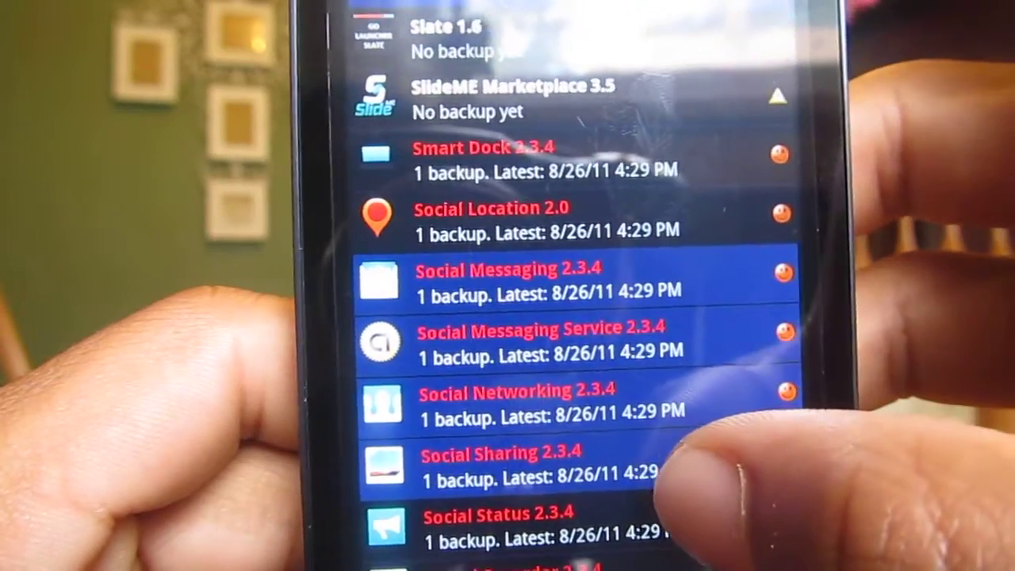
Step: Finish the list past Voice Search to Yahoo Contacts and YouTube near its end
scroll("down", 3)
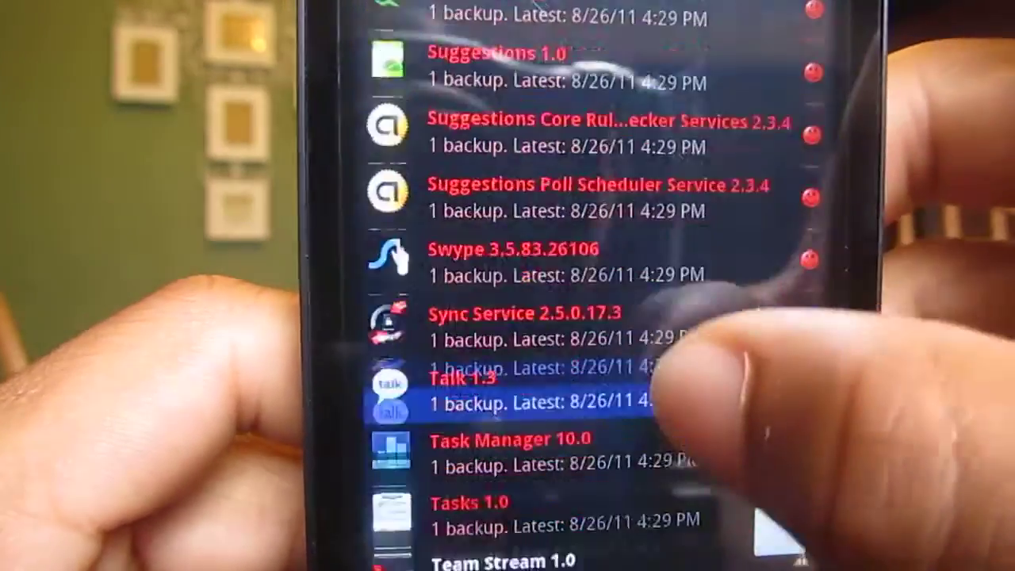
scroll("down", 3)
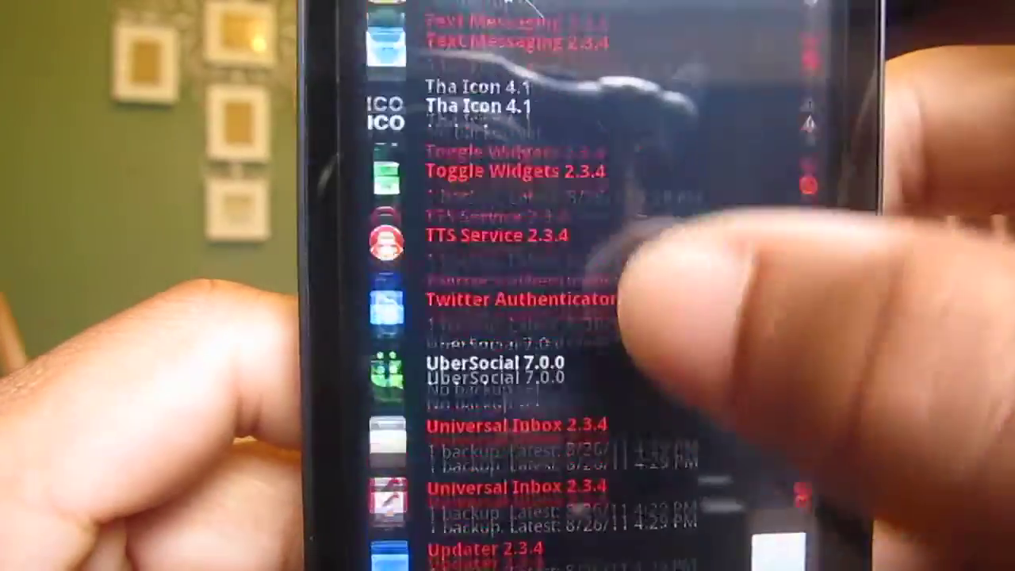
scroll("down", 3)
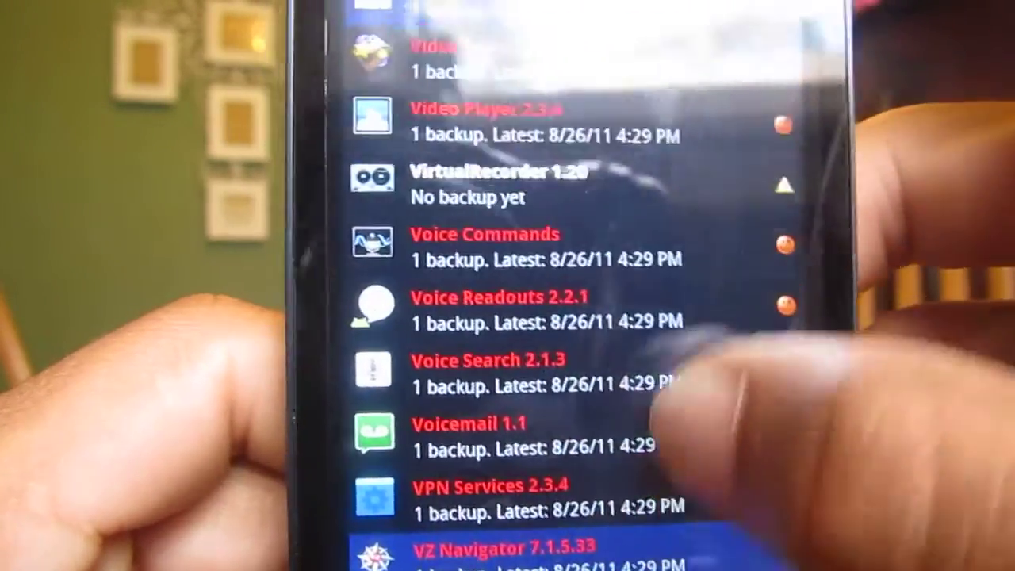
scroll("down", 3)
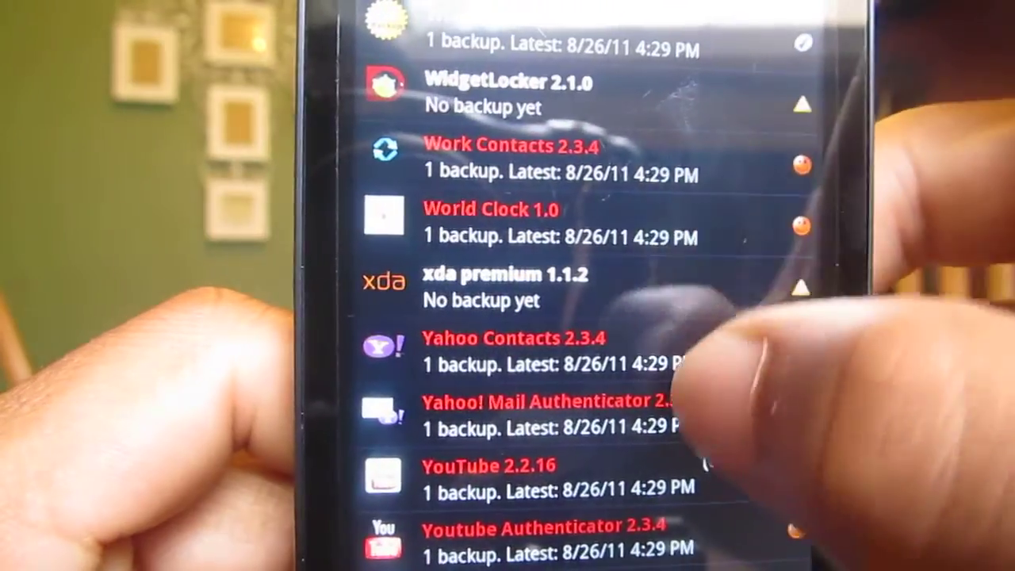